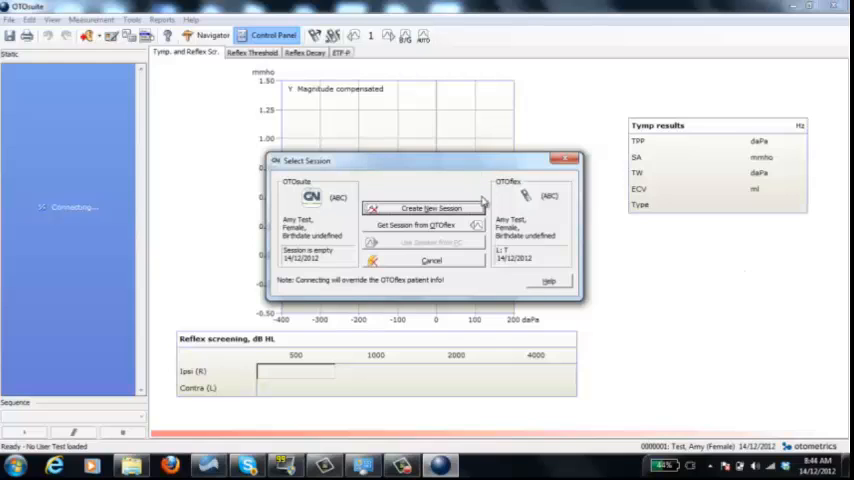
pyautogui.moveTo(444, 198)
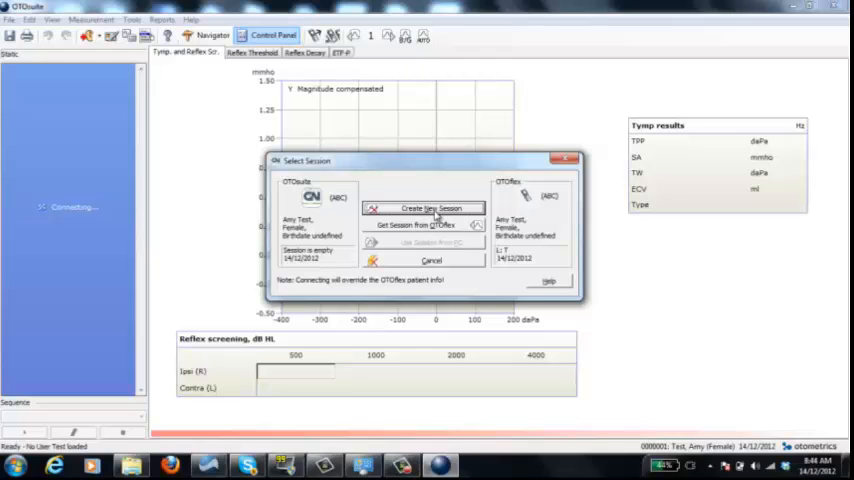
# - Create a new session and set the tympanometry pump speed to 200 daPa/s
pyautogui.click(424, 208)
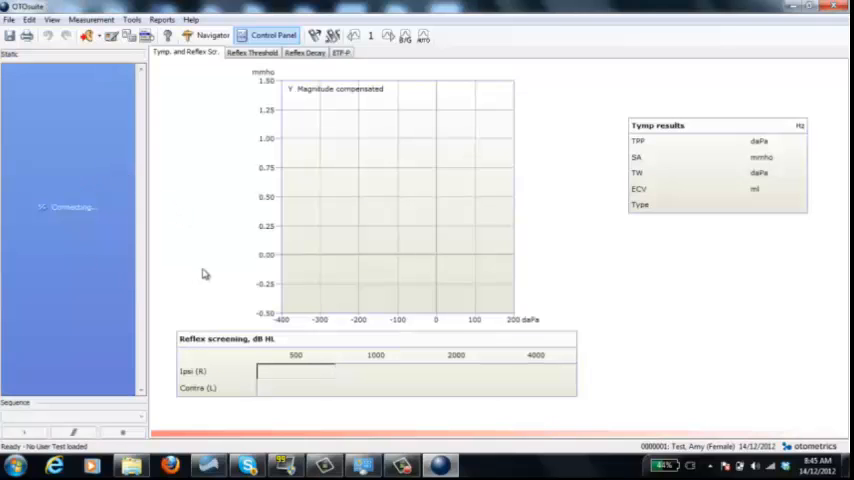
pyautogui.moveTo(136, 292)
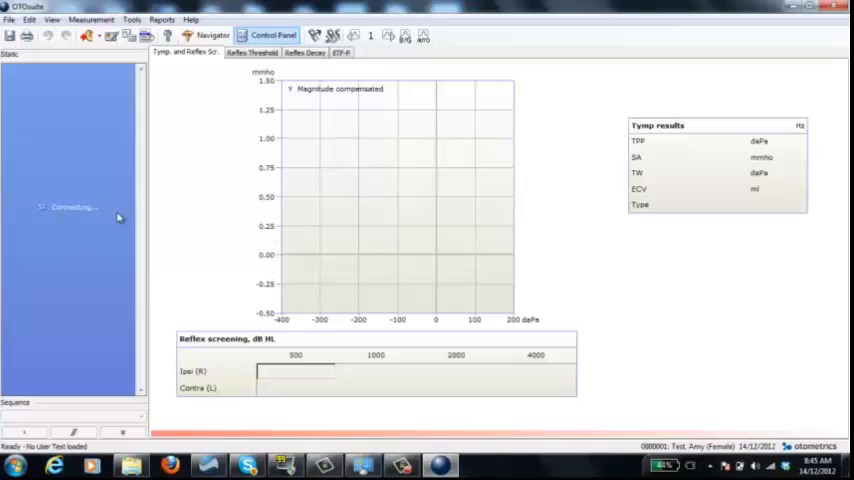
pyautogui.moveTo(304, 276)
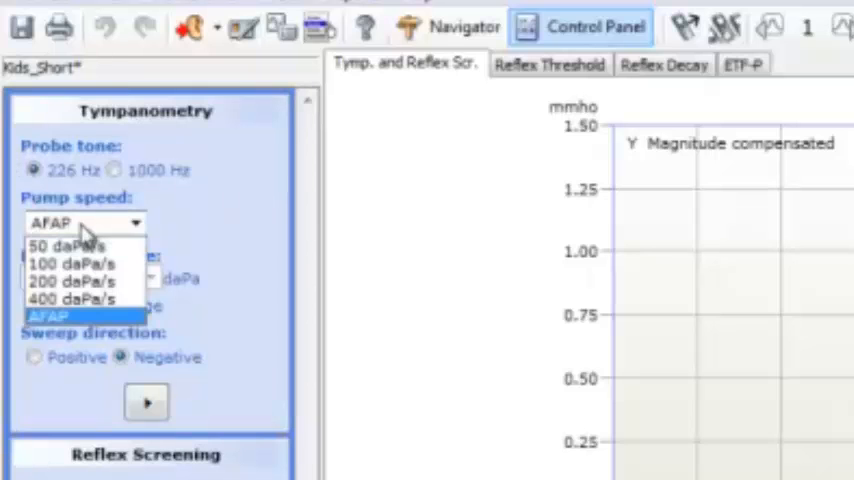
pyautogui.moveTo(92, 322)
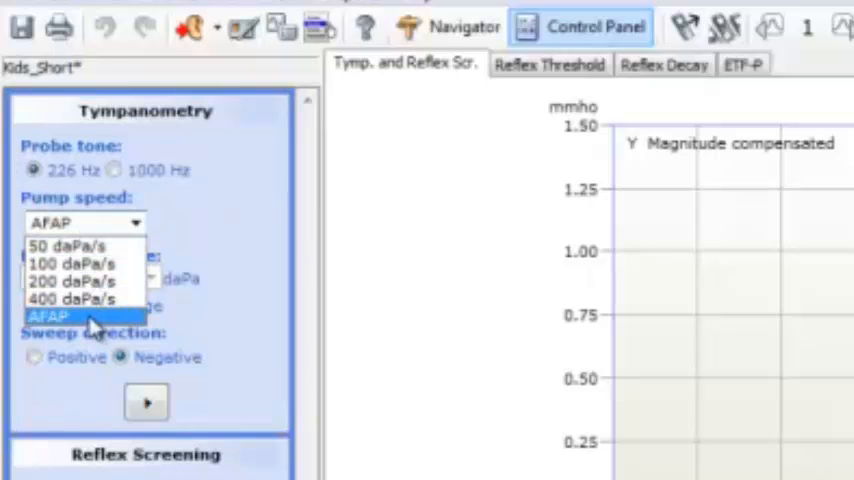
pyautogui.click(68, 280)
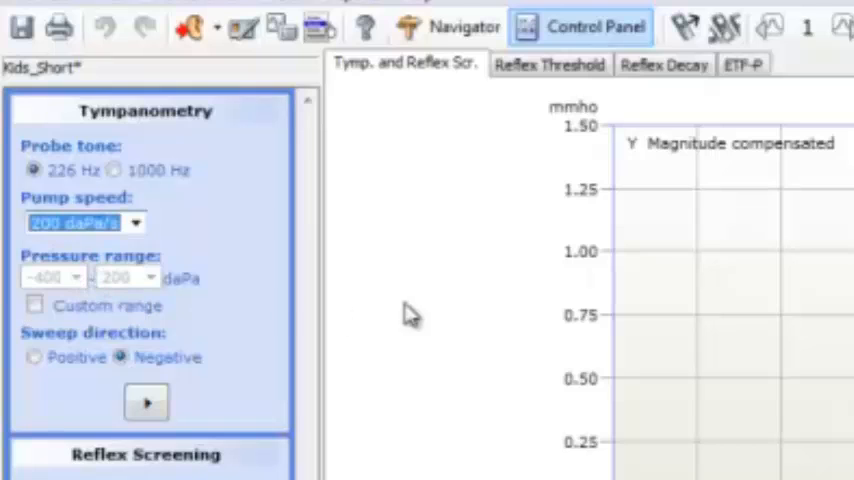
pyautogui.moveTo(288, 308)
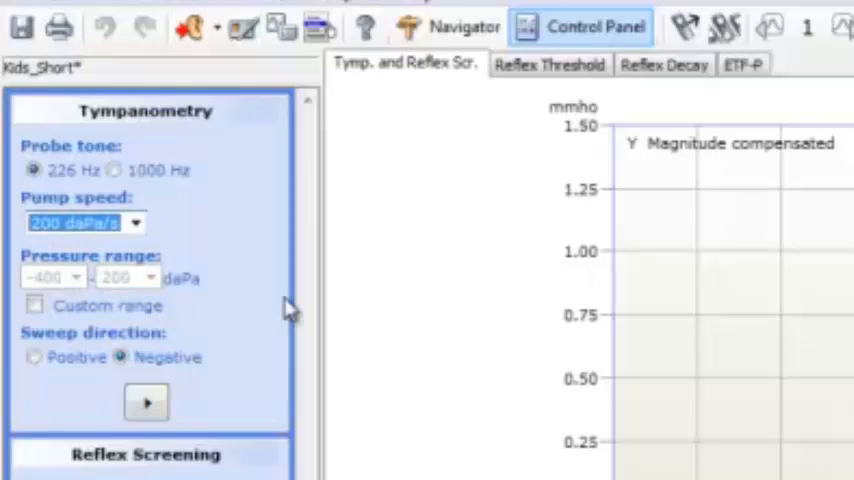
pyautogui.moveTo(150, 404)
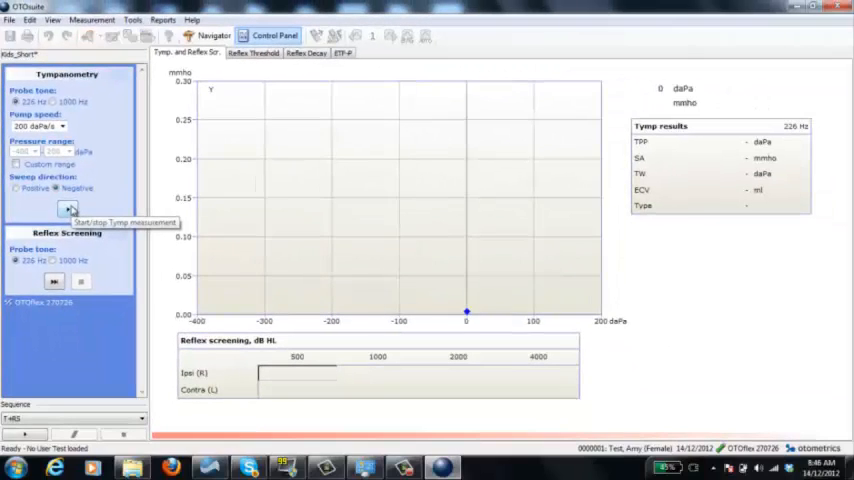
# - Run the tympanogram (TPP 2 daPa, SA 0.81 mmho) and classify it as type A
pyautogui.click(68, 208)
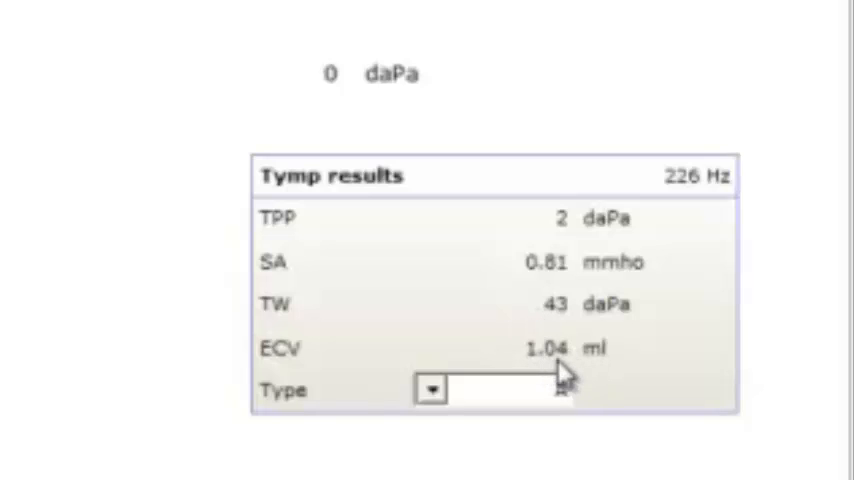
pyautogui.click(432, 392)
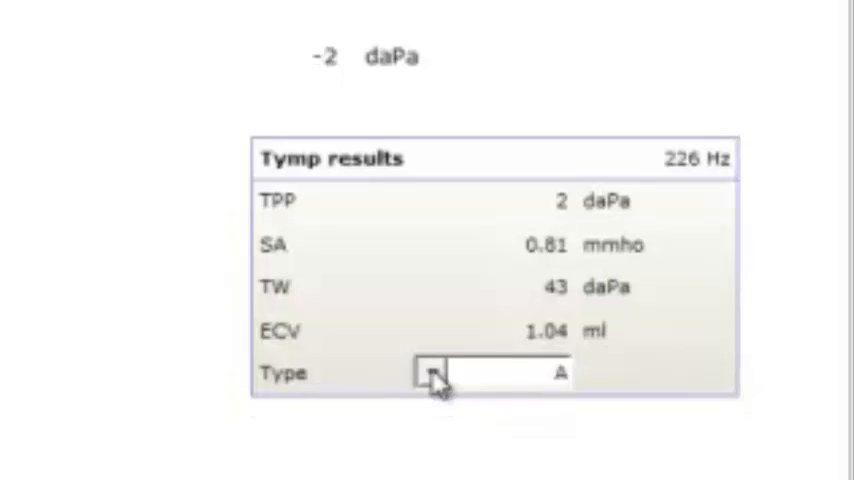
pyautogui.click(432, 374)
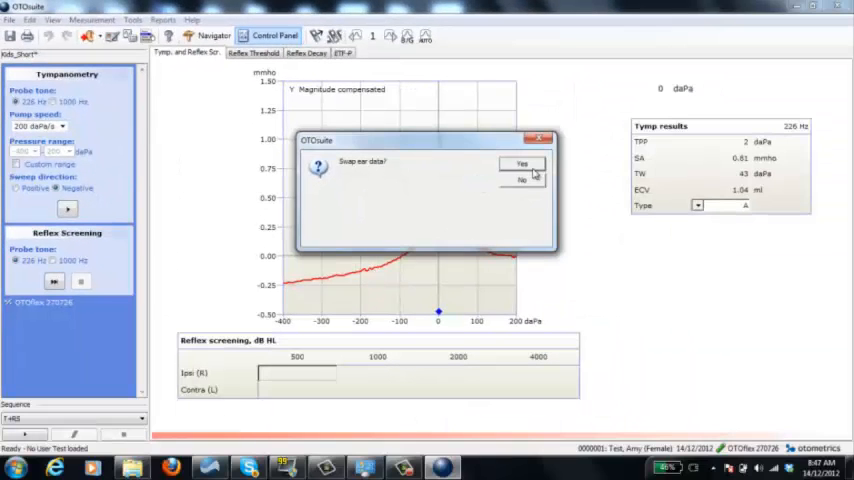
# - Answer the 'Swap ear data?' prompt and switch to the other ear
pyautogui.click(520, 164)
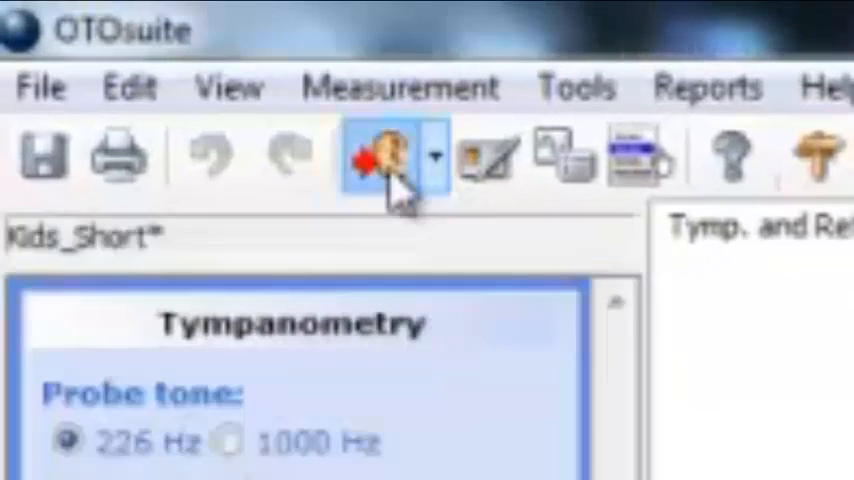
pyautogui.click(380, 158)
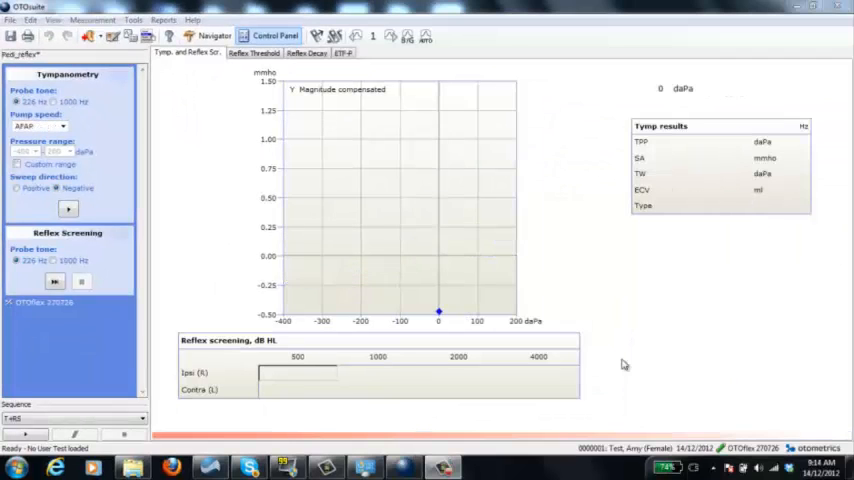
pyautogui.moveTo(304, 272)
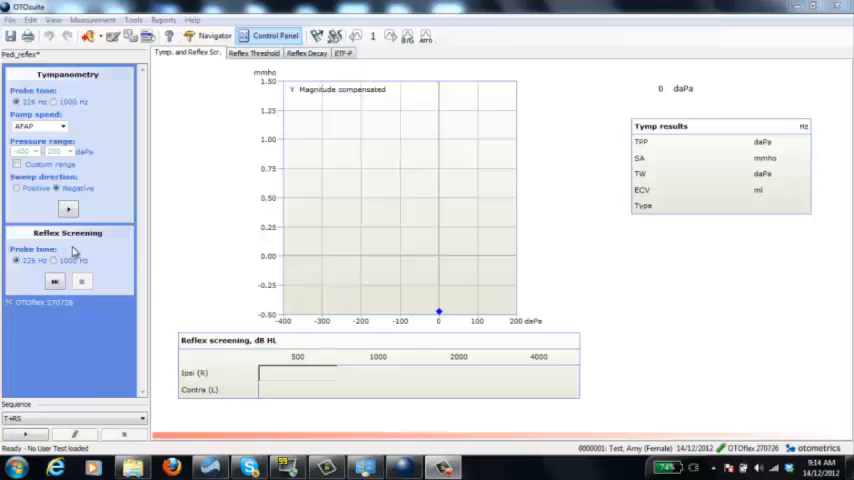
pyautogui.moveTo(88, 252)
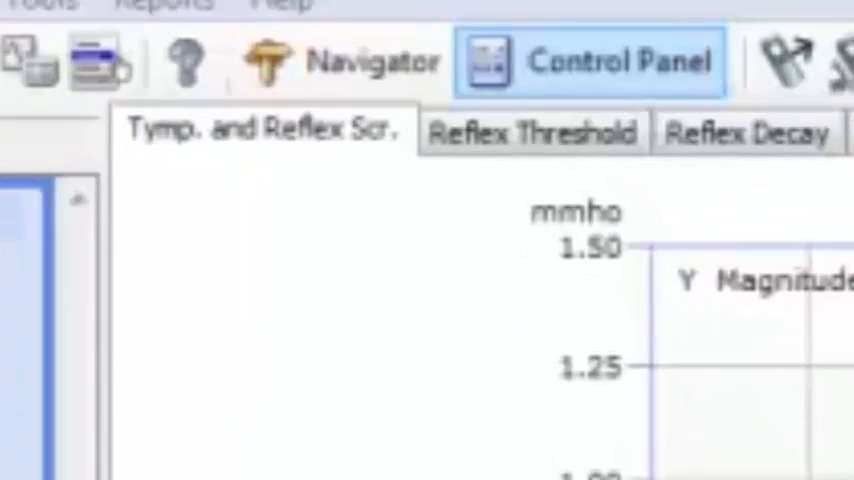
pyautogui.click(532, 132)
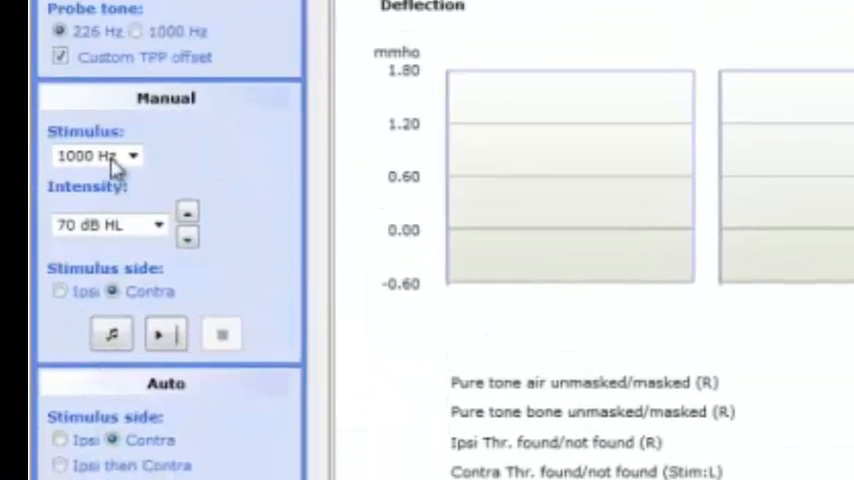
pyautogui.click(104, 156)
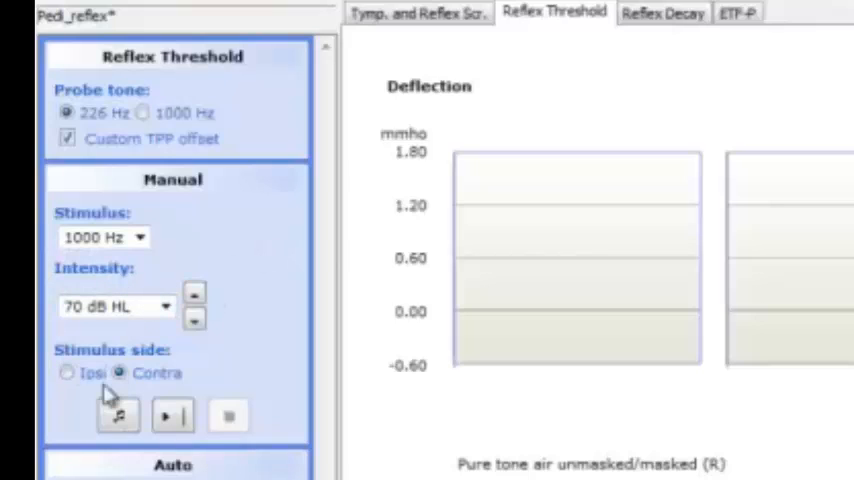
pyautogui.moveTo(456, 268)
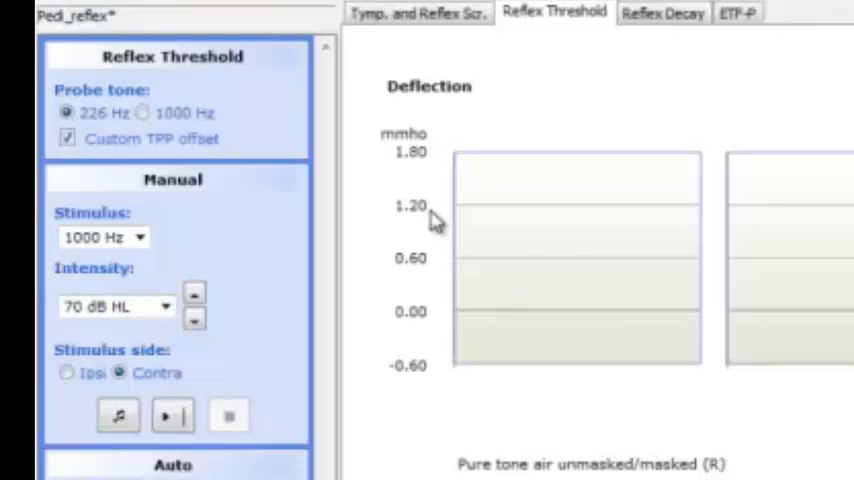
pyautogui.scroll(-3)
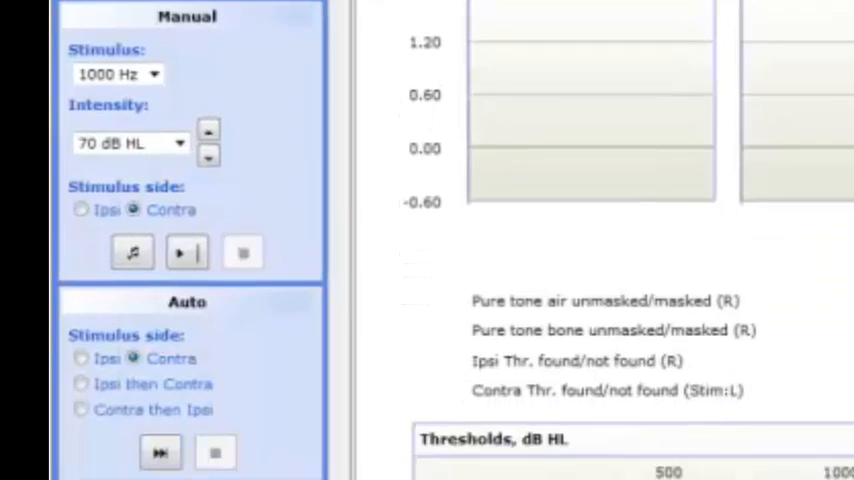
pyautogui.scroll(-3)
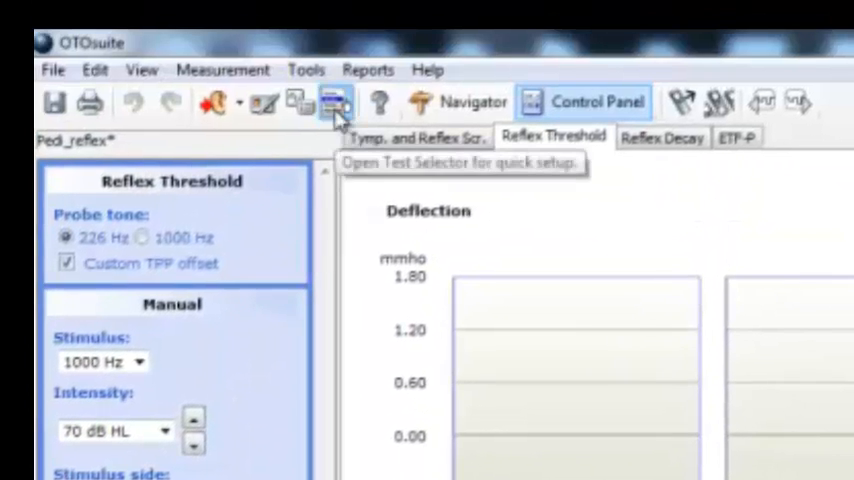
# - Show the saved Immittance user tests in the Test Selector and choose one
pyautogui.click(332, 100)
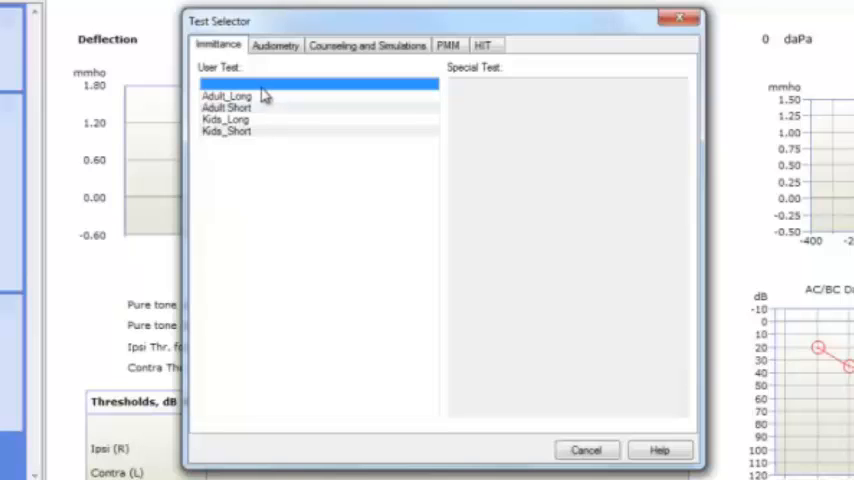
pyautogui.moveTo(250, 108)
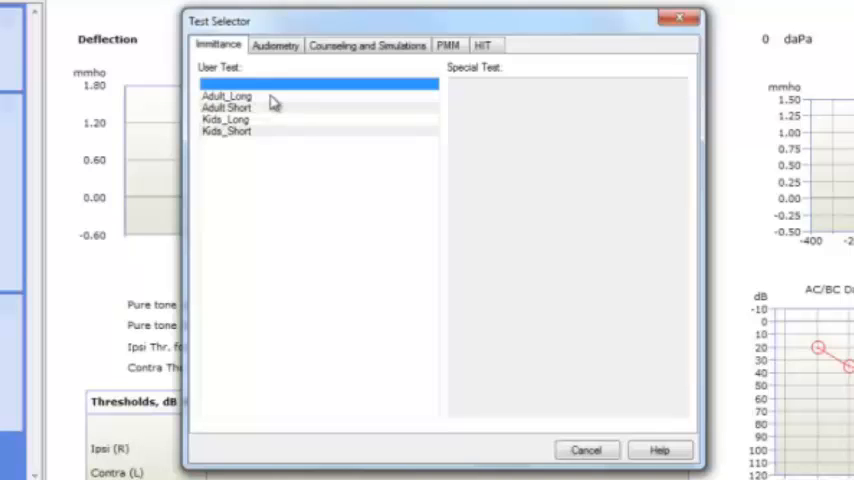
pyautogui.moveTo(240, 120)
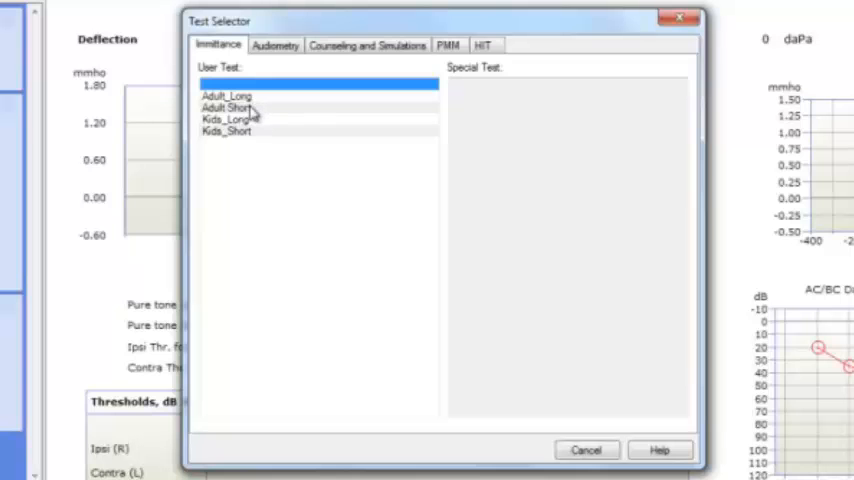
pyautogui.click(230, 108)
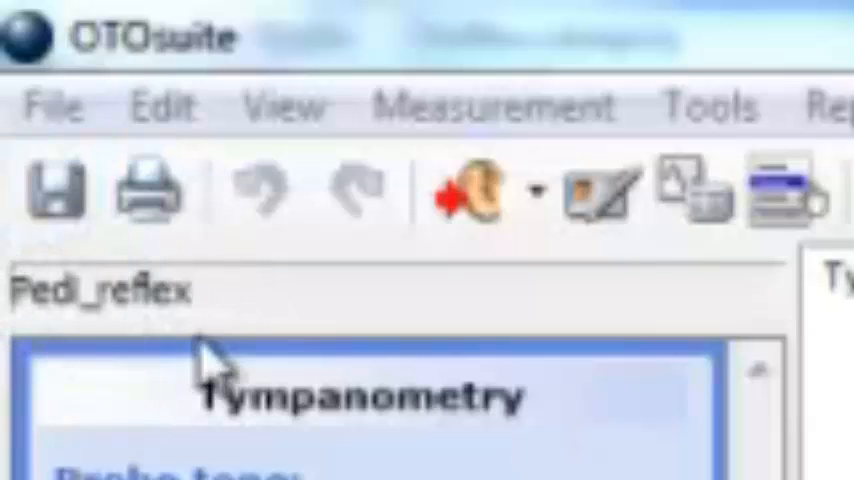
pyautogui.moveTo(204, 290)
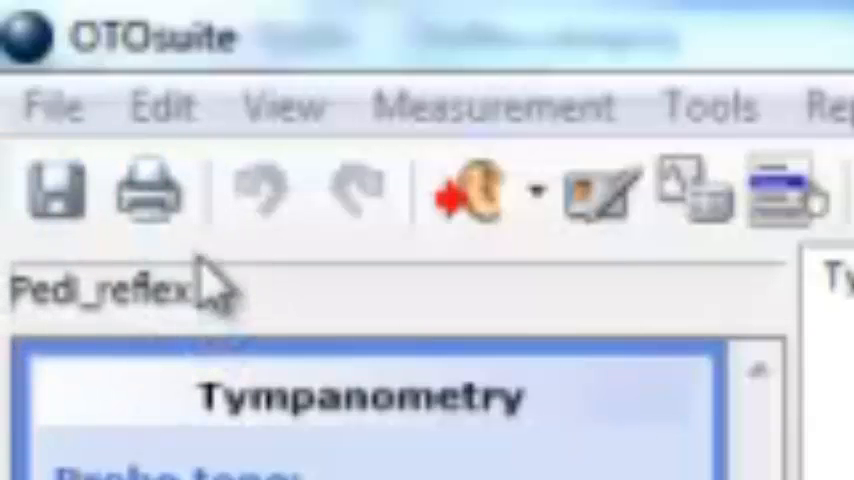
pyautogui.moveTo(744, 290)
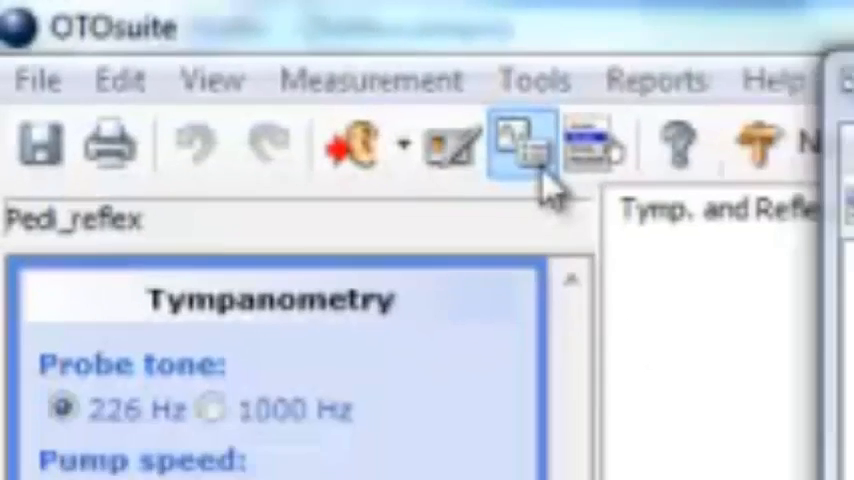
# - Start saving the current Immittance settings as a user test from Options
pyautogui.click(516, 138)
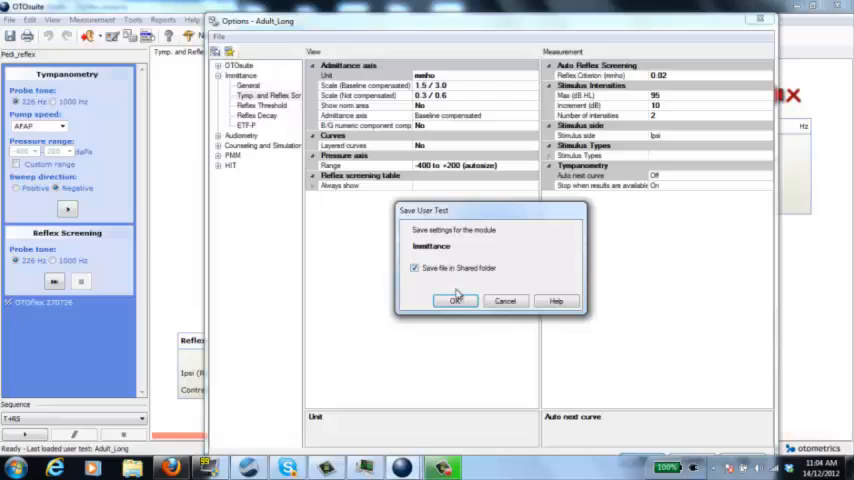
# - Save the setup to the shared folder as user test 'Pedi_reflex'
pyautogui.click(454, 300)
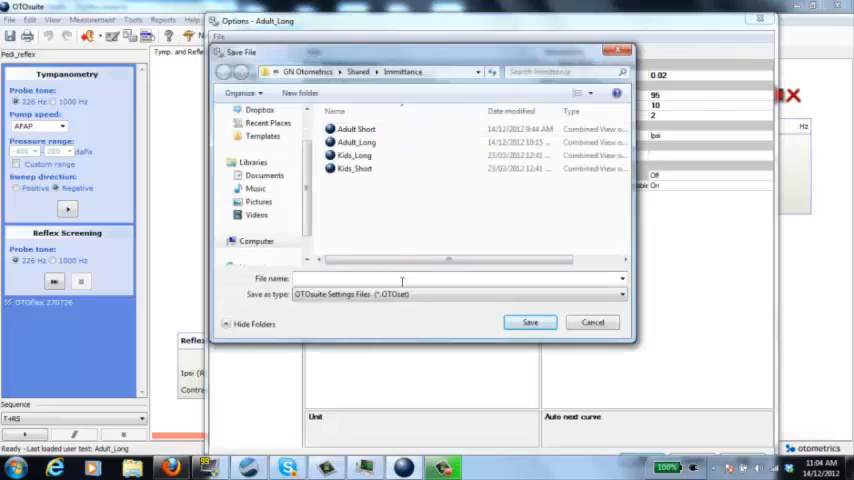
pyautogui.write('Pedi')
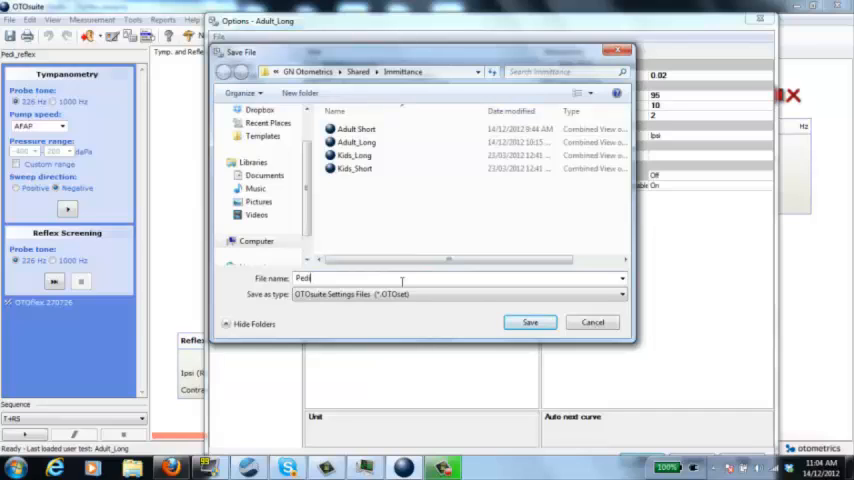
pyautogui.write('_reflex')
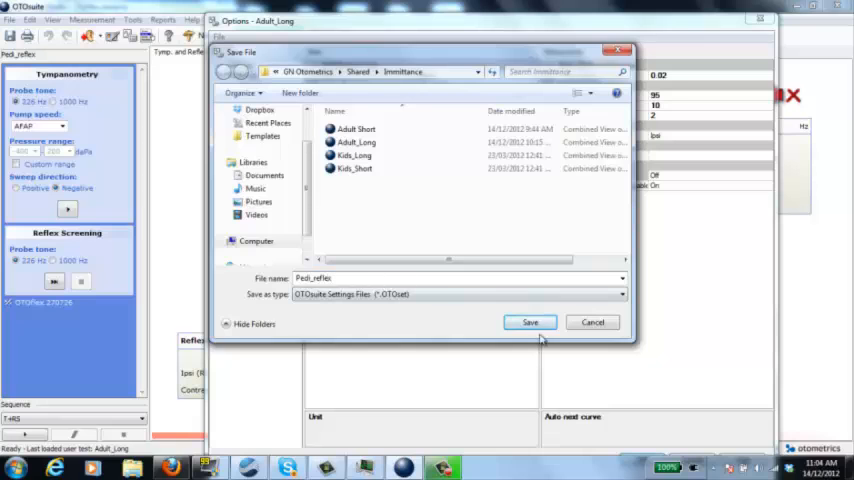
pyautogui.click(530, 322)
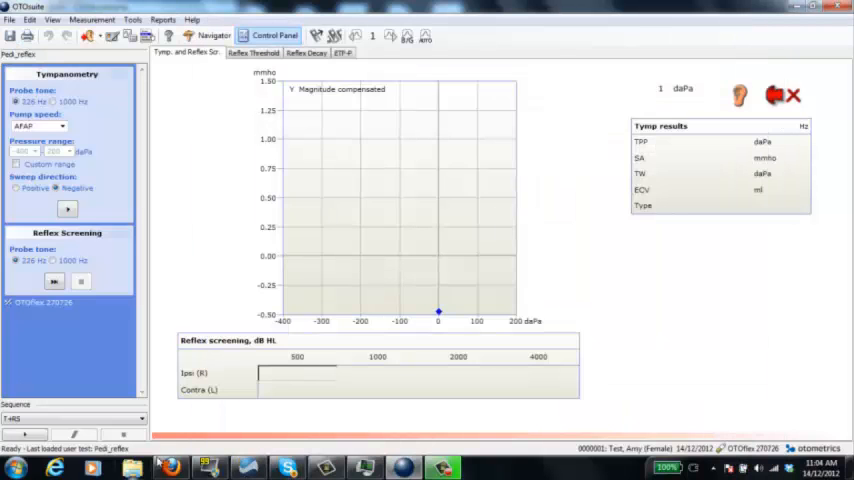
pyautogui.moveTo(140, 44)
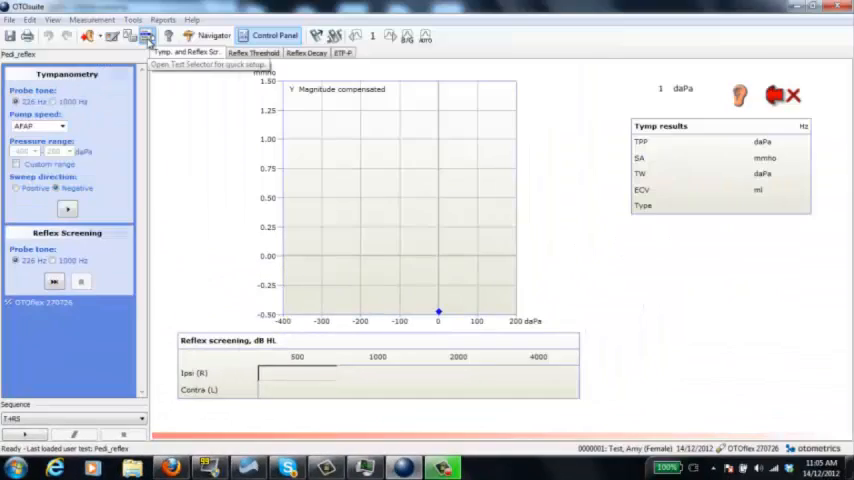